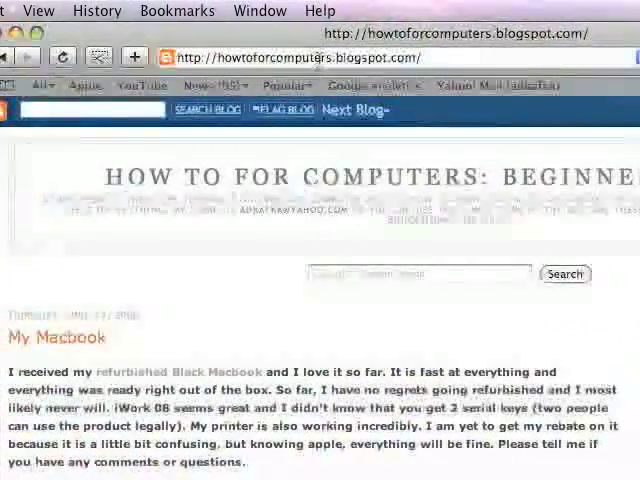
Step: Enter firefox.com in Safari's address bar to load the Mozilla Firefox page
{"action": "type", "text": "fir"}
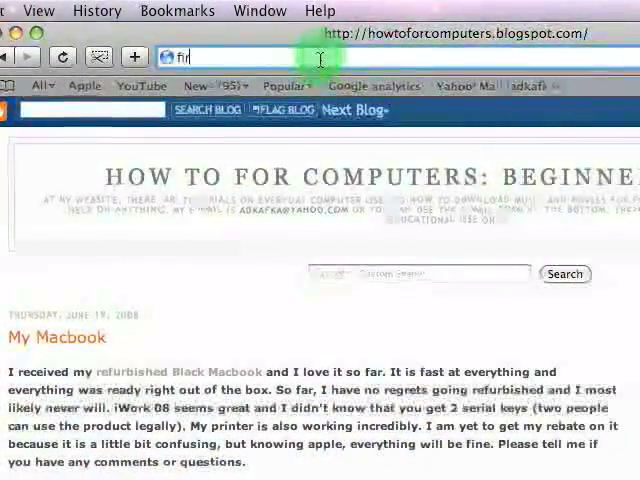
{"action": "type", "text": "firefox.com"}
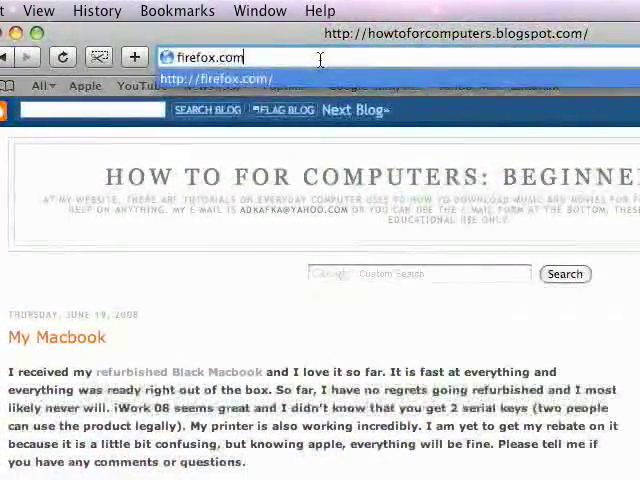
{"action": "key", "text": "Return"}
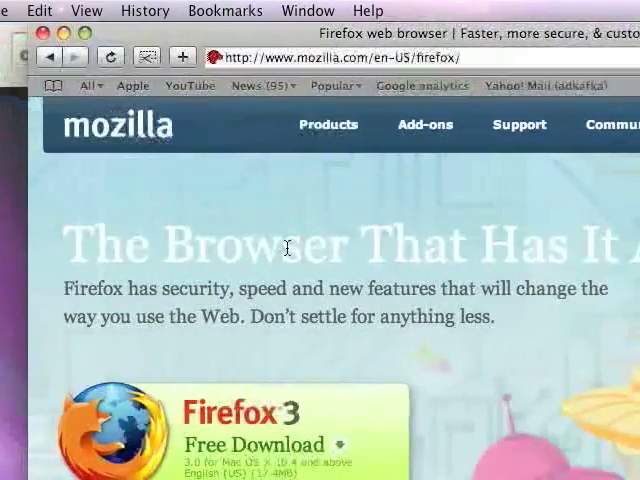
Step: Scroll down the Mozilla page to reach the Firefox 3 Free Download button
{"action": "scroll", "scroll_direction": "down", "scroll_amount": 3}
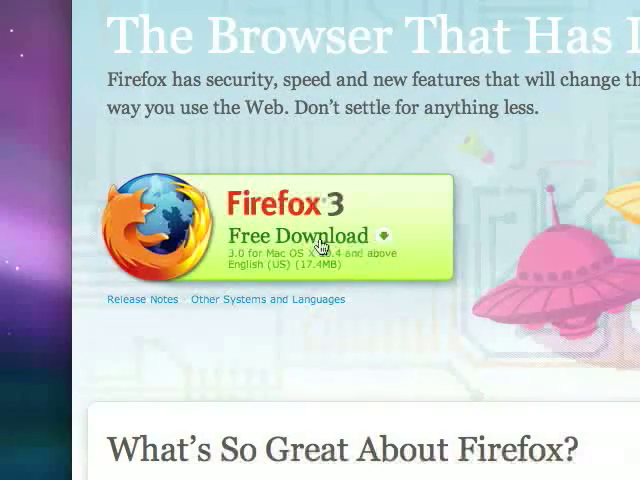
{"action": "scroll", "scroll_direction": "down", "scroll_amount": 3}
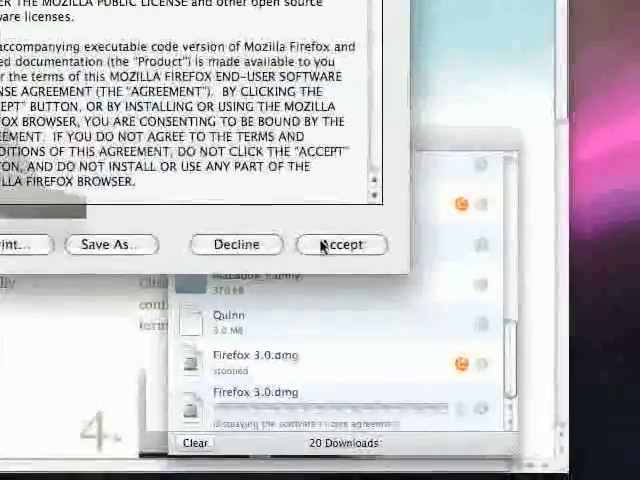
Step: Accept the license agreement for Firefox 3.0.dmg
{"action": "left_click", "coordinate": [344, 244]}
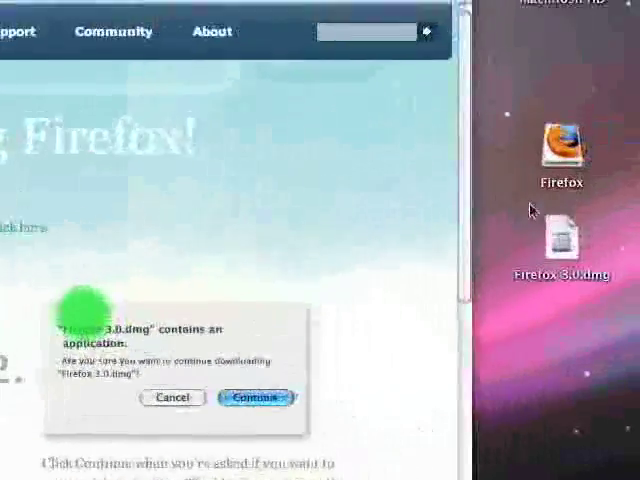
Step: Continue past the warning that Firefox 3.0.dmg contains an application
{"action": "left_click", "coordinate": [564, 150]}
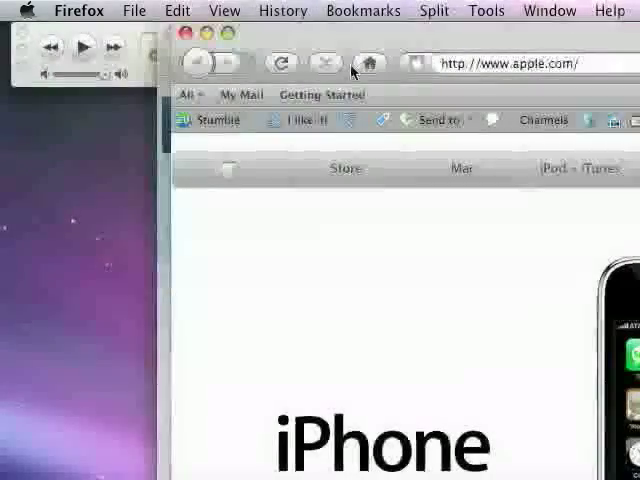
Step: Type 'comput' into the Firefox location bar to show AwesomeBar suggestions
{"action": "left_click", "coordinate": [320, 63]}
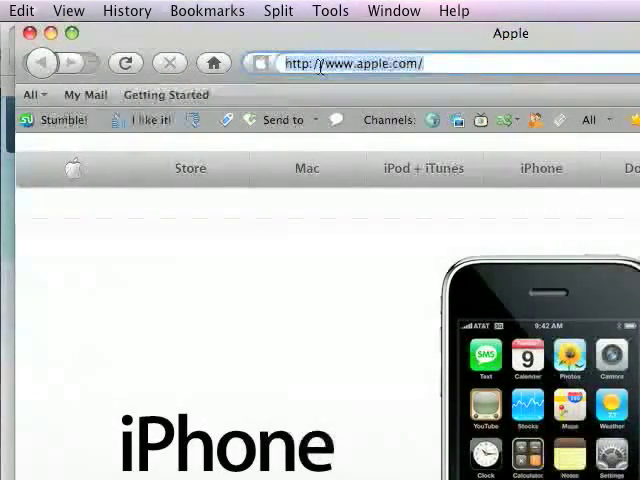
{"action": "type", "text": "comput"}
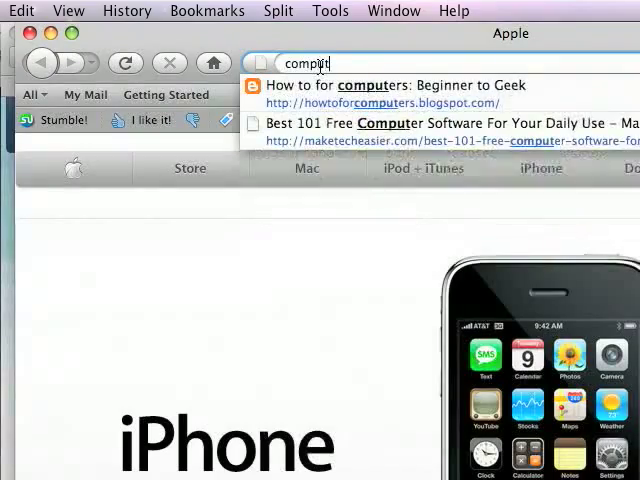